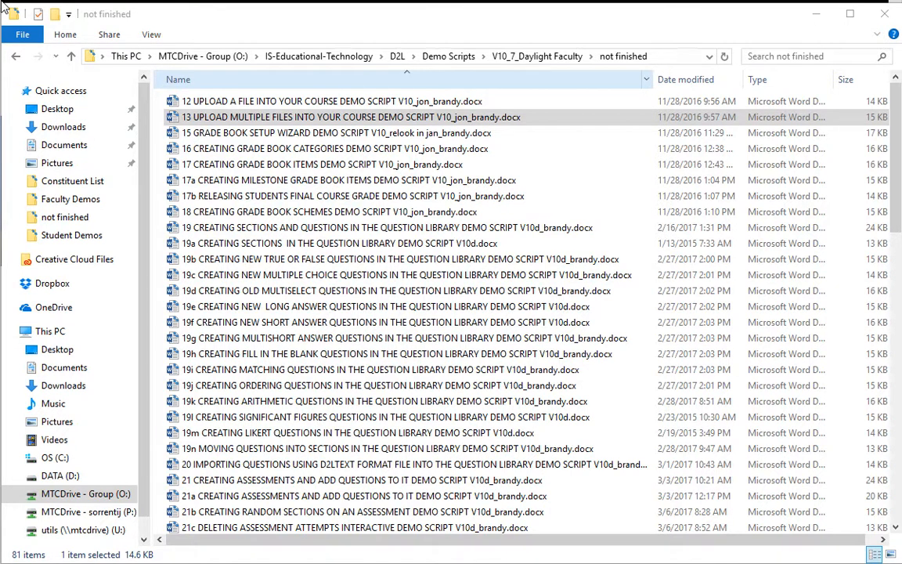
pyautogui.moveTo(224, 12)
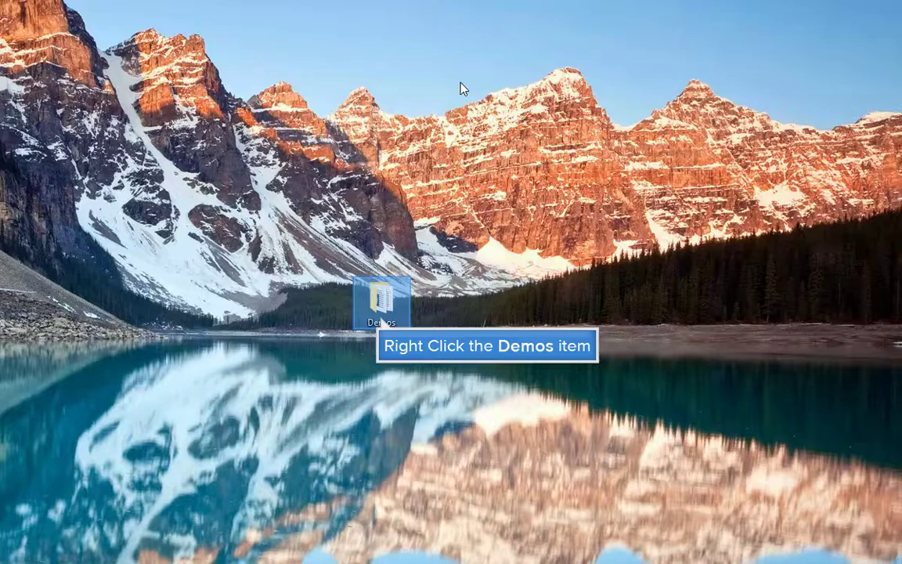
# Bring up the context menu for the Demos folder on the desktop
pyautogui.rightClick(381, 304)
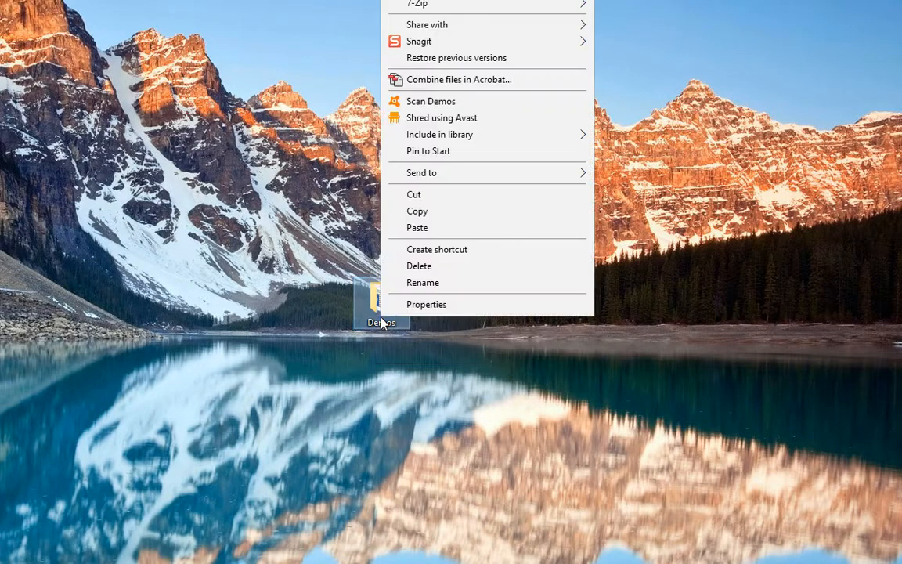
pyautogui.moveTo(510, 293)
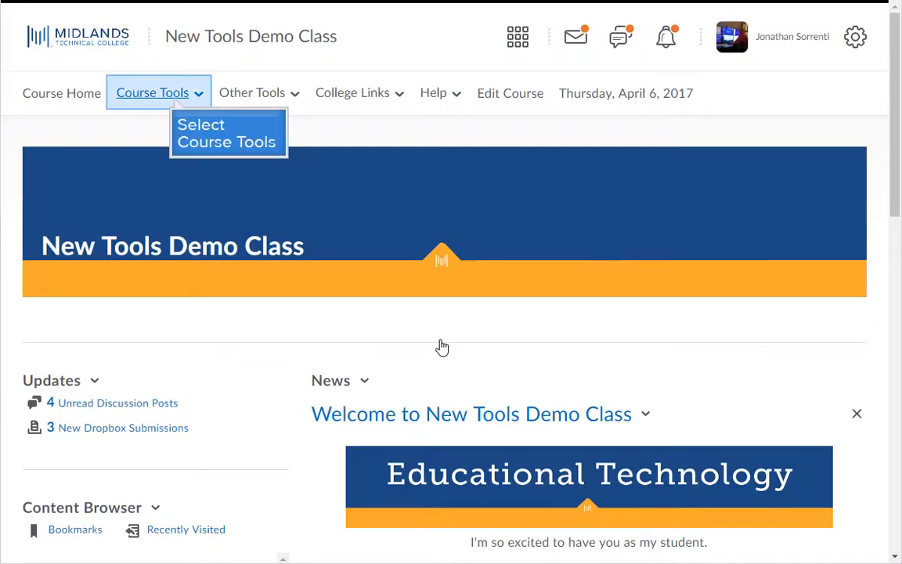
pyautogui.moveTo(175, 102)
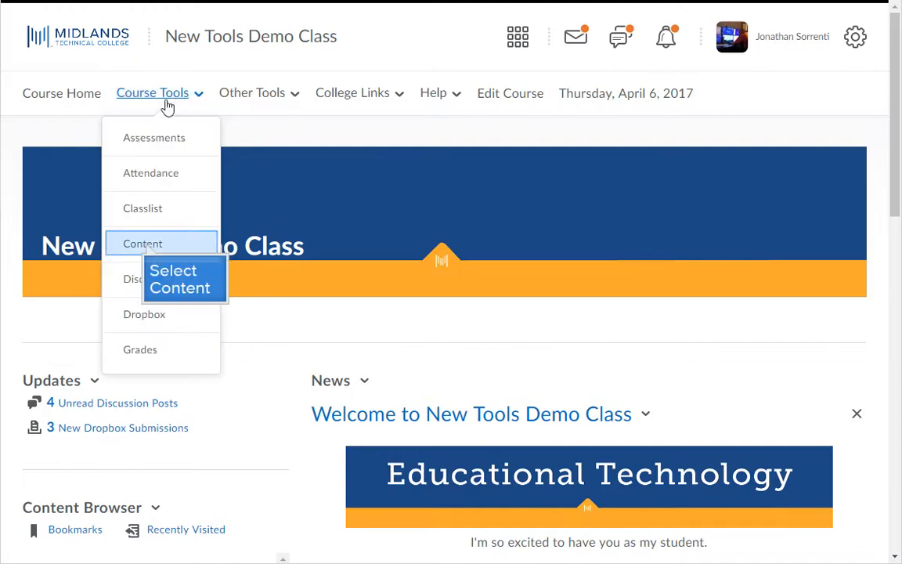
# Go from the course Content area to Related Tools > Manage Files for New Tools Demo Class
pyautogui.click(143, 242)
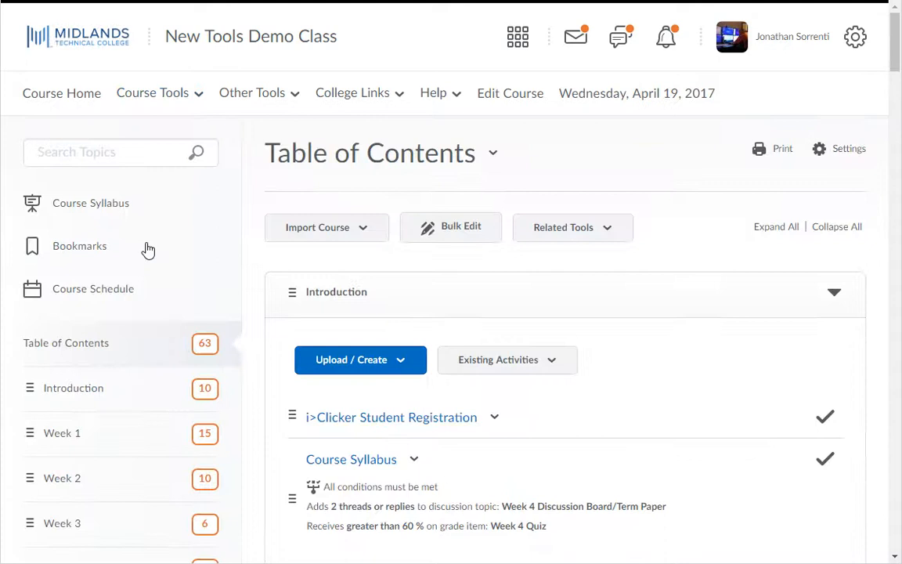
pyautogui.click(66, 342)
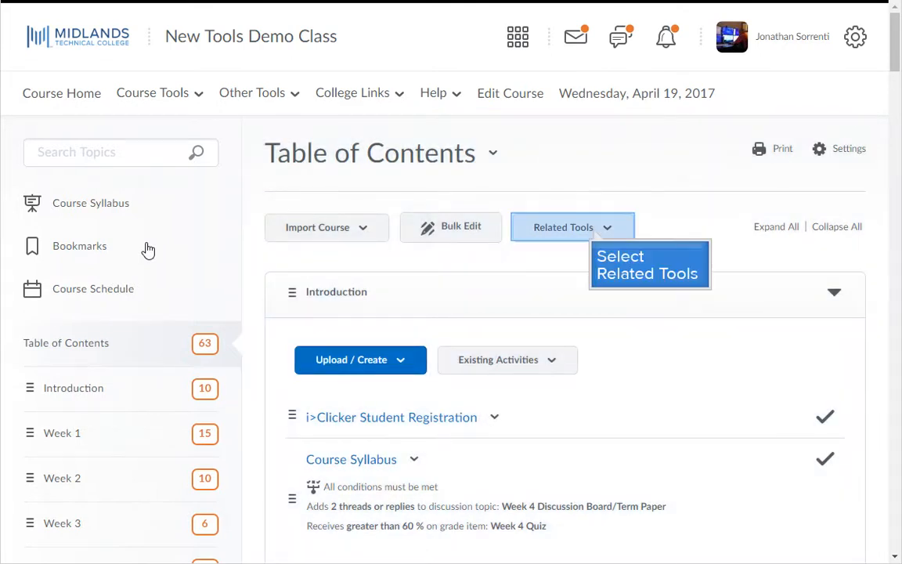
pyautogui.moveTo(589, 237)
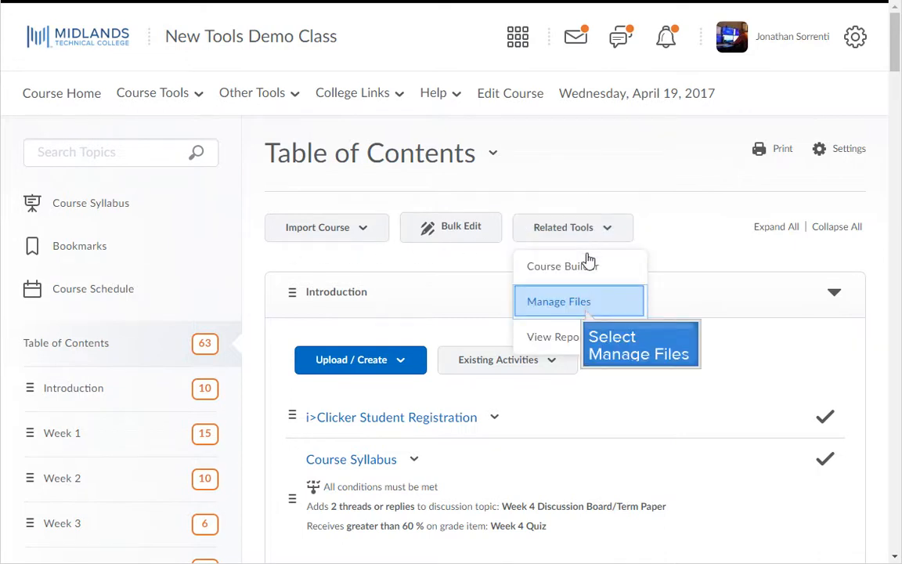
pyautogui.click(559, 302)
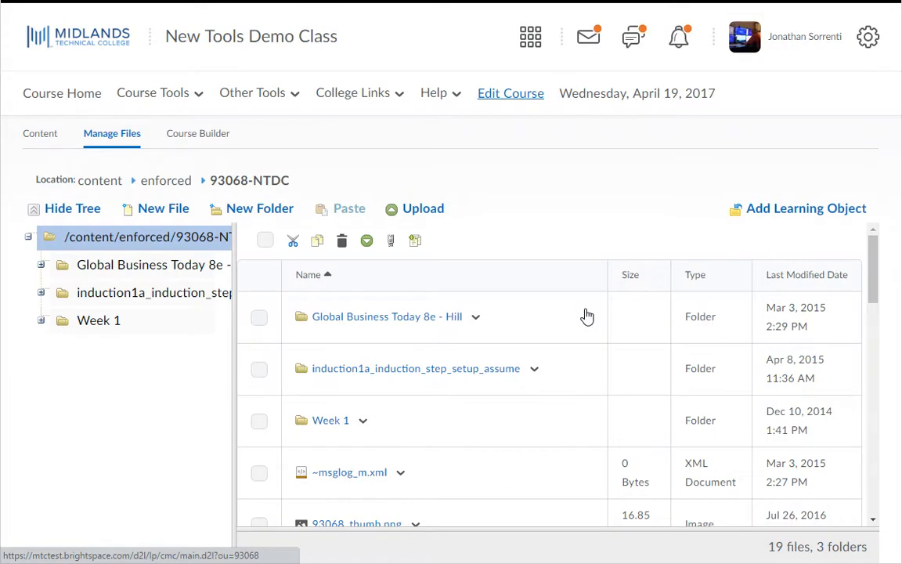
pyautogui.moveTo(522, 227)
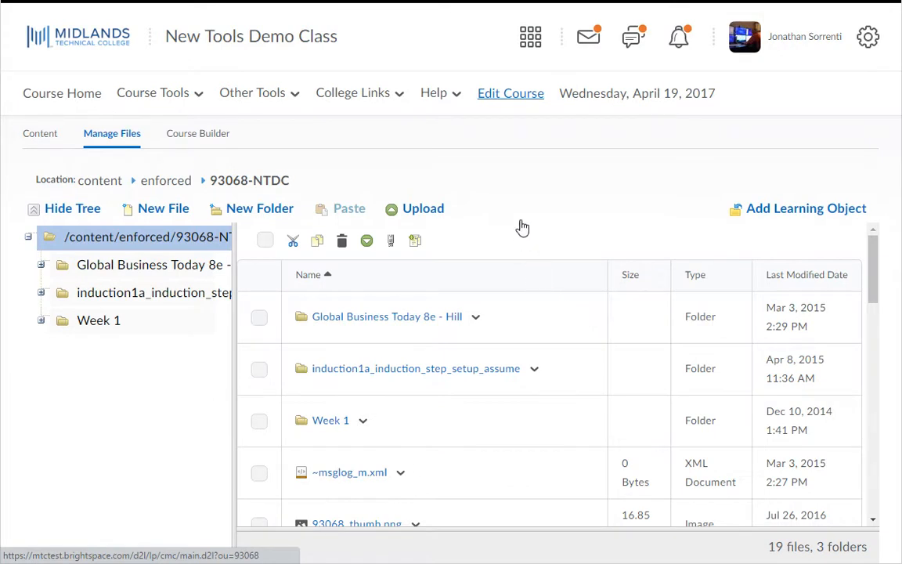
pyautogui.click(510, 93)
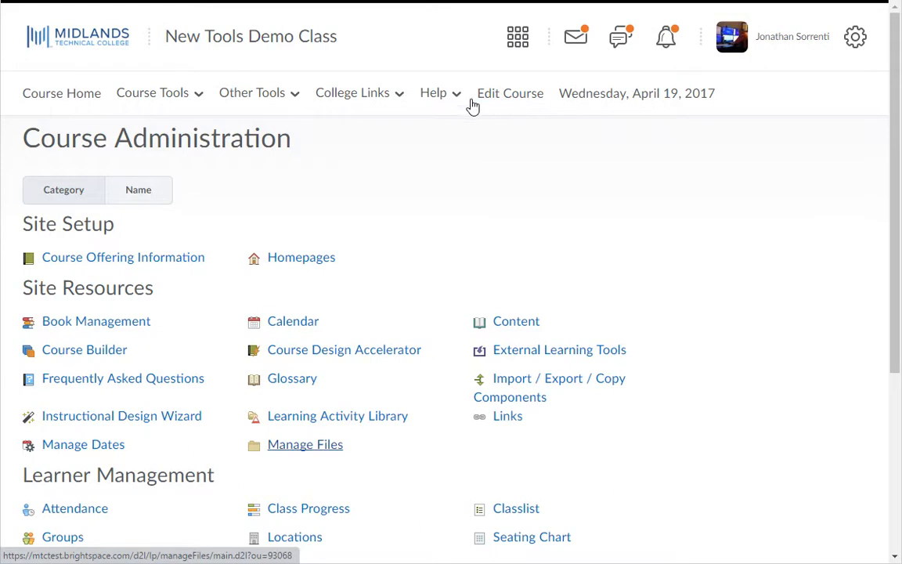
pyautogui.click(305, 444)
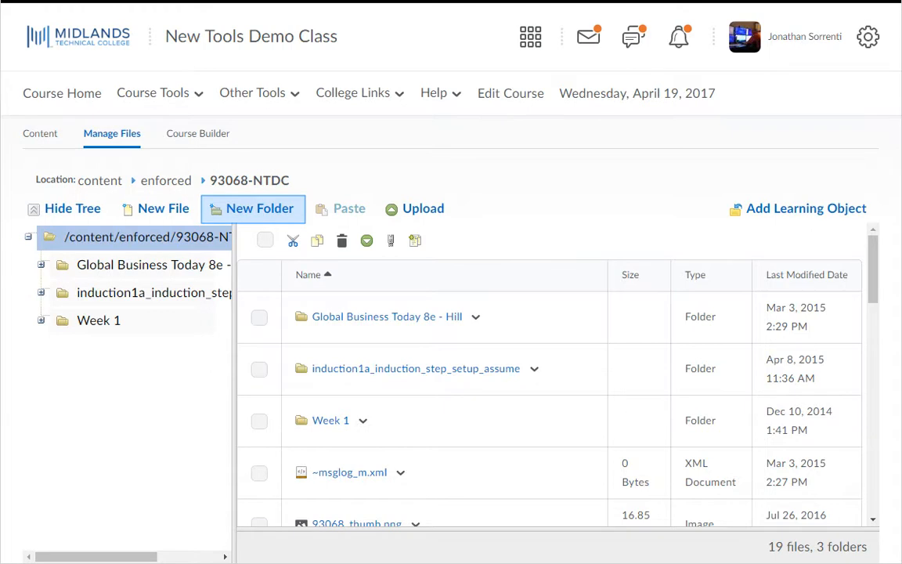
# Upload Demos.zip from the desktop into the Week 1 folder and save it
pyautogui.click(99, 320)
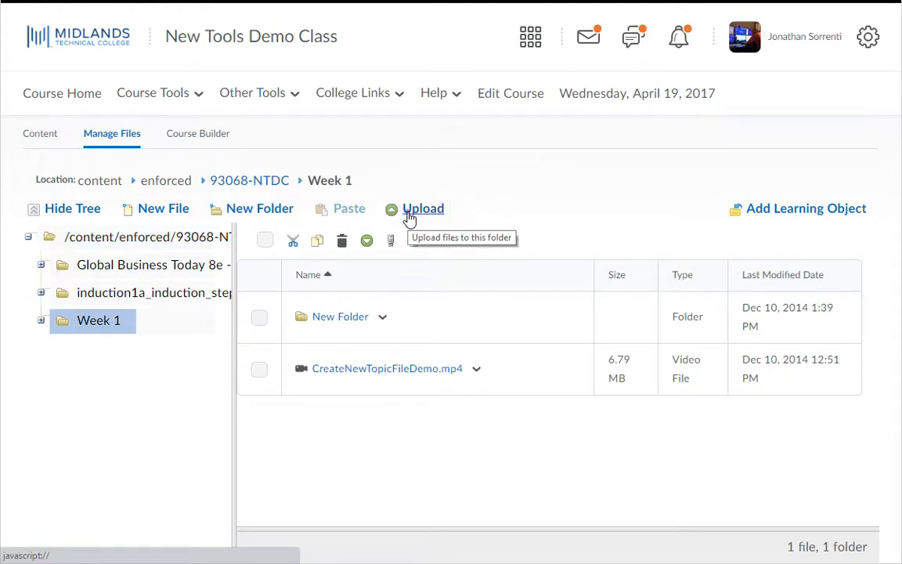
pyautogui.click(422, 208)
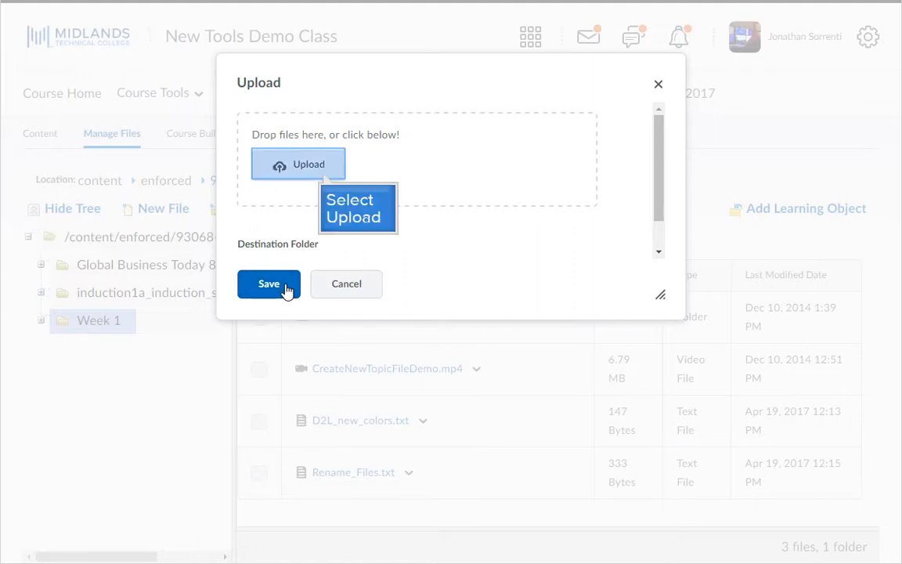
pyautogui.moveTo(321, 226)
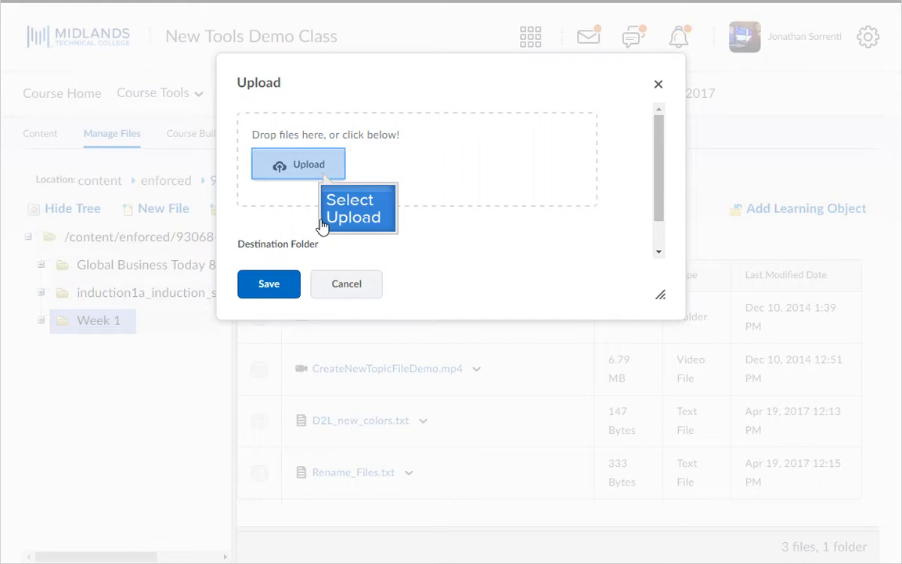
pyautogui.click(298, 165)
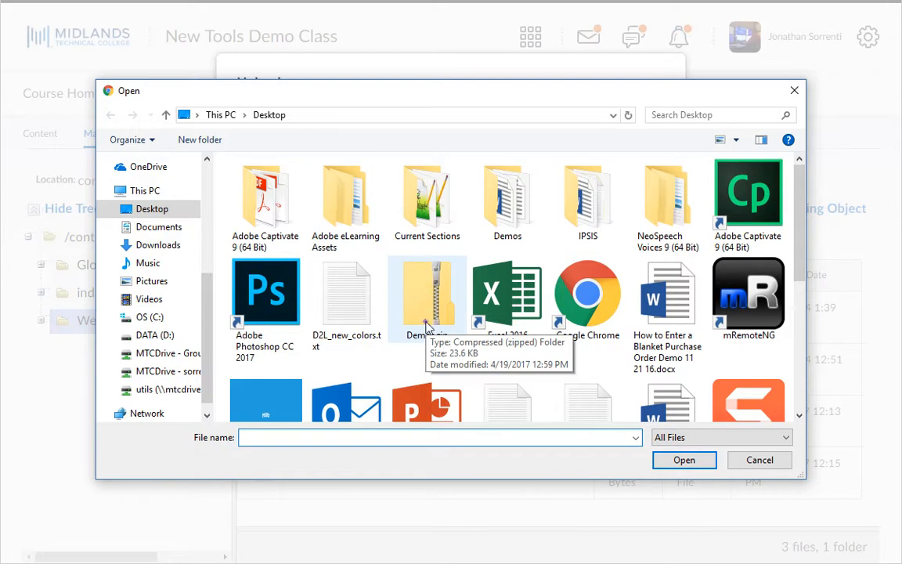
pyautogui.click(427, 294)
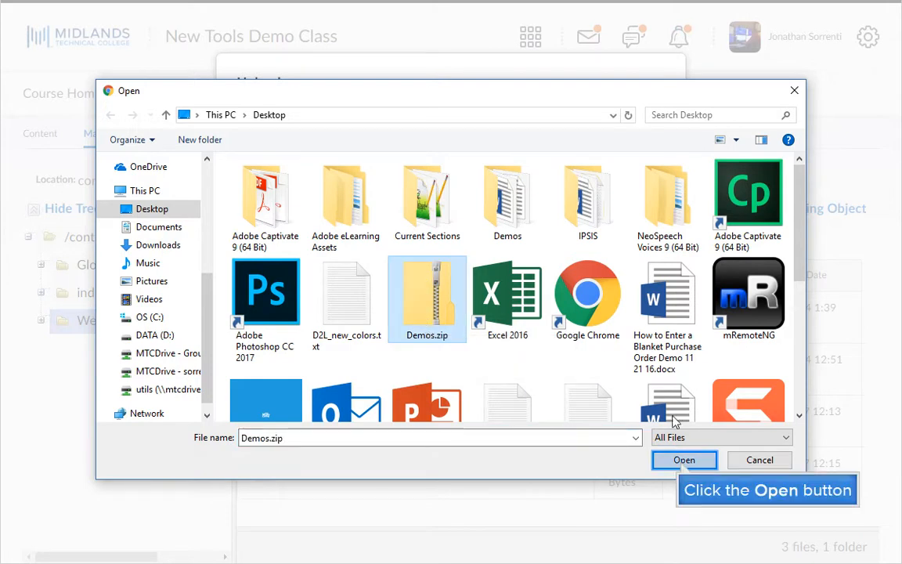
pyautogui.click(683, 459)
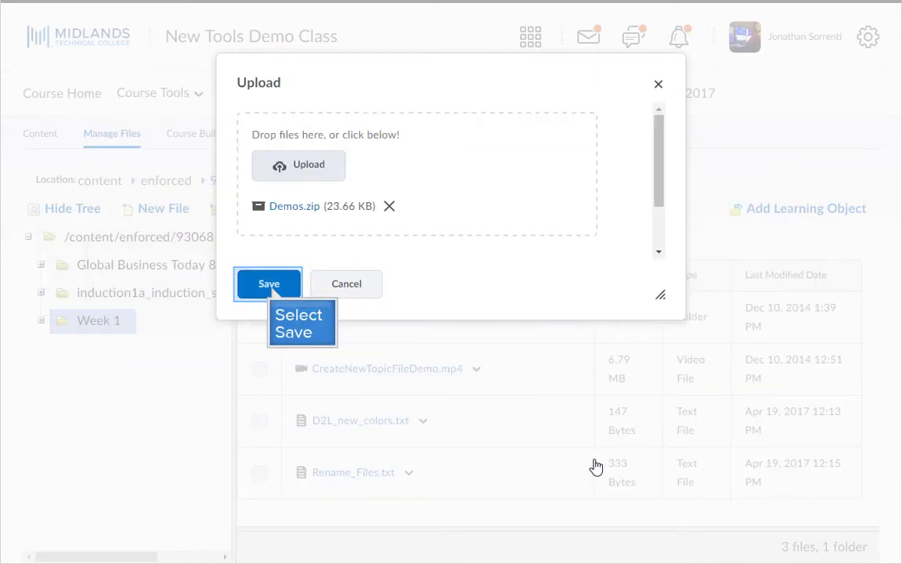
pyautogui.click(267, 284)
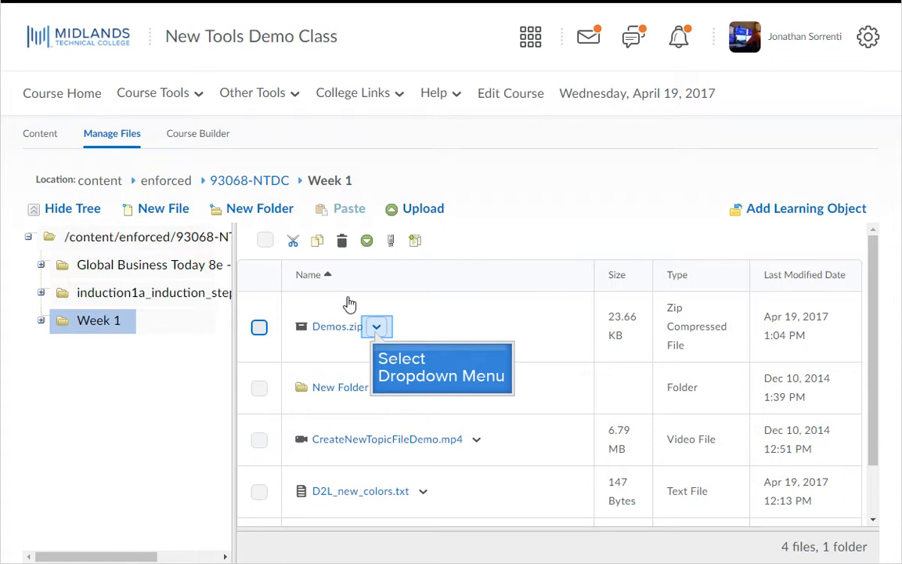
pyautogui.moveTo(377, 326)
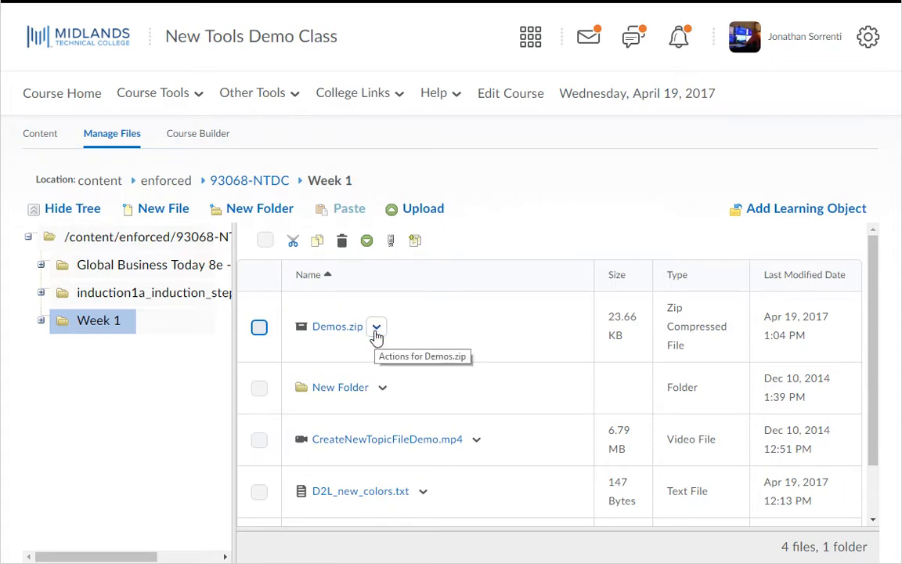
# Unzip Demos.zip in Week 1 and dismiss the unzipping notice
pyautogui.click(377, 327)
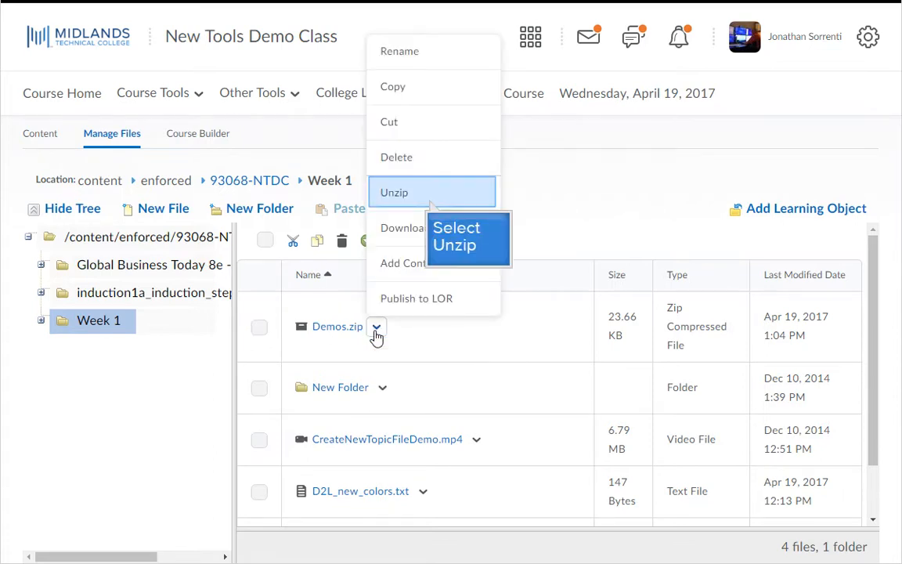
pyautogui.moveTo(432, 193)
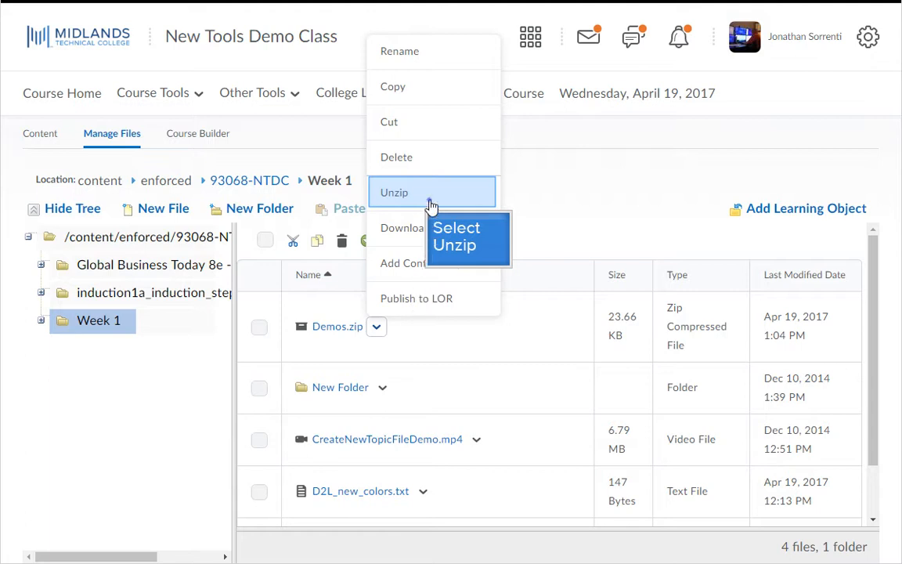
pyautogui.click(394, 192)
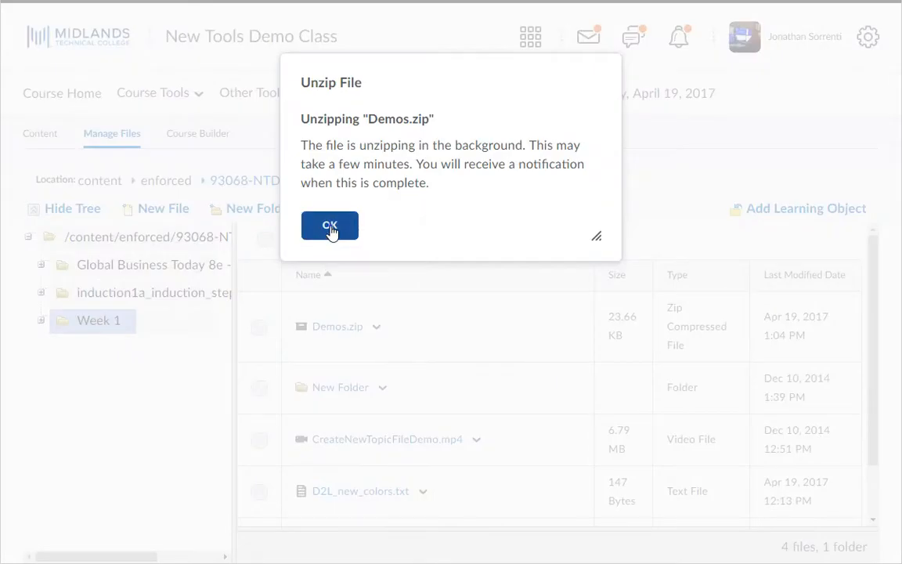
pyautogui.click(329, 226)
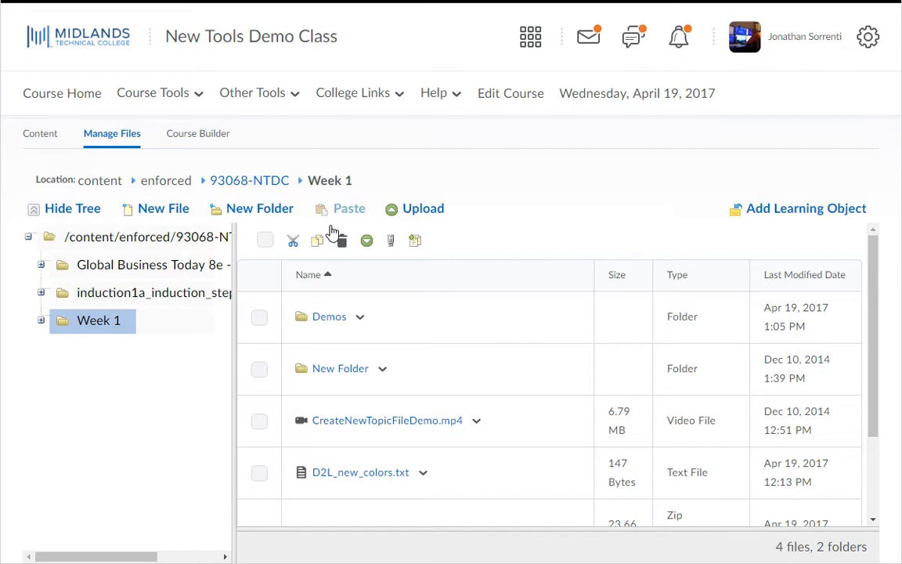
pyautogui.moveTo(333, 244)
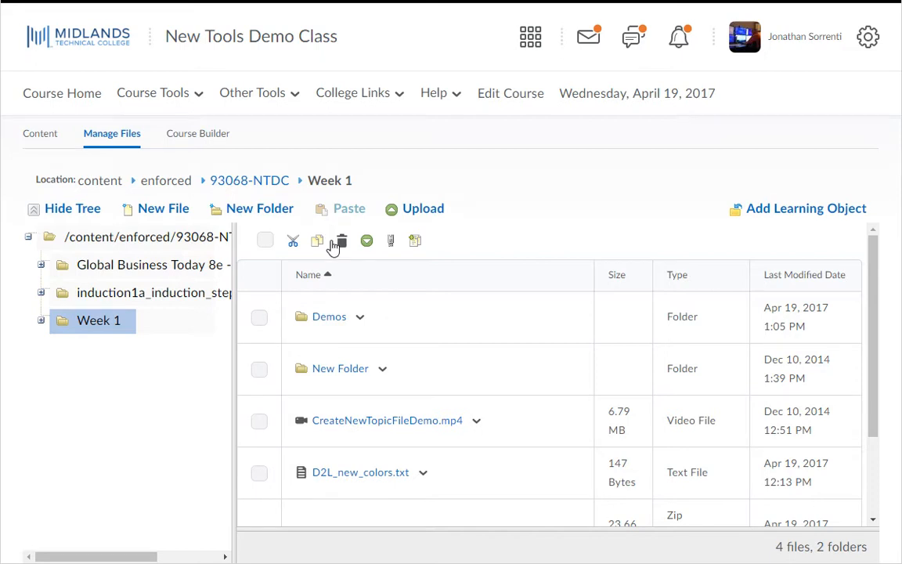
pyautogui.moveTo(335, 327)
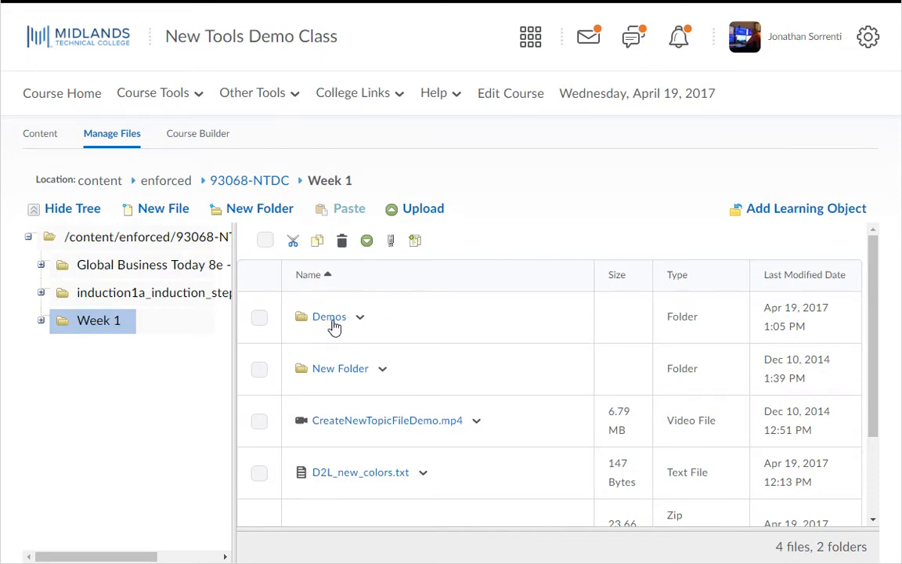
pyautogui.click(329, 316)
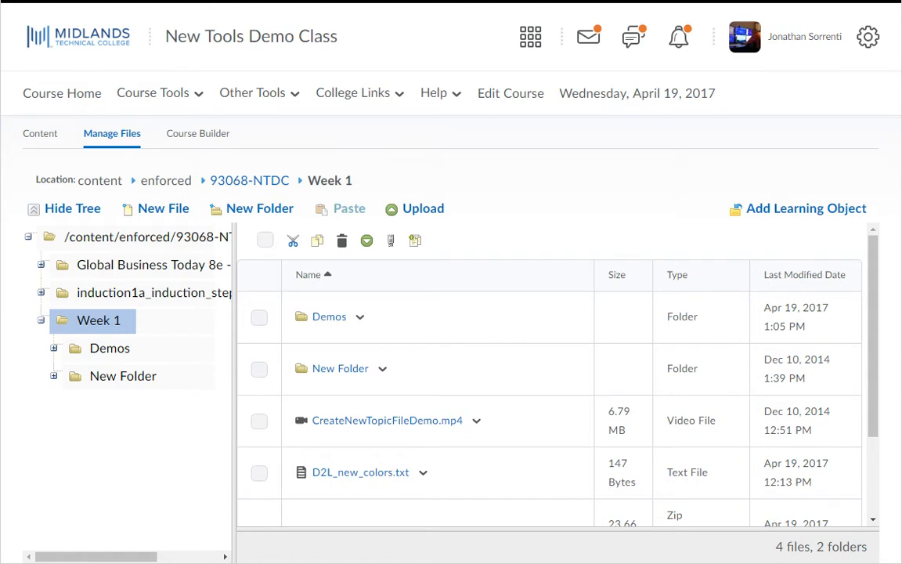
# Select Demos.zip in Week 1 and permanently delete it, confirming the prompt
pyautogui.scroll(-3)
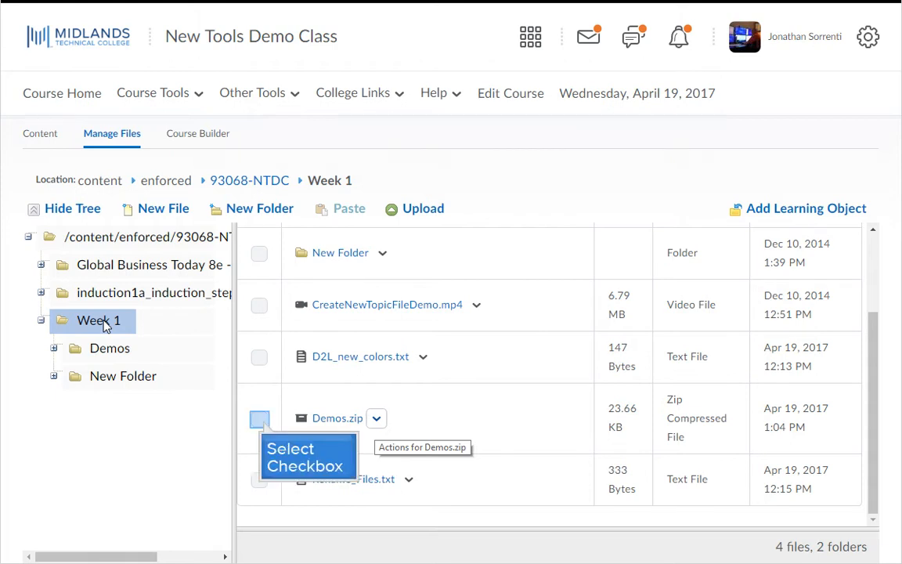
pyautogui.moveTo(209, 343)
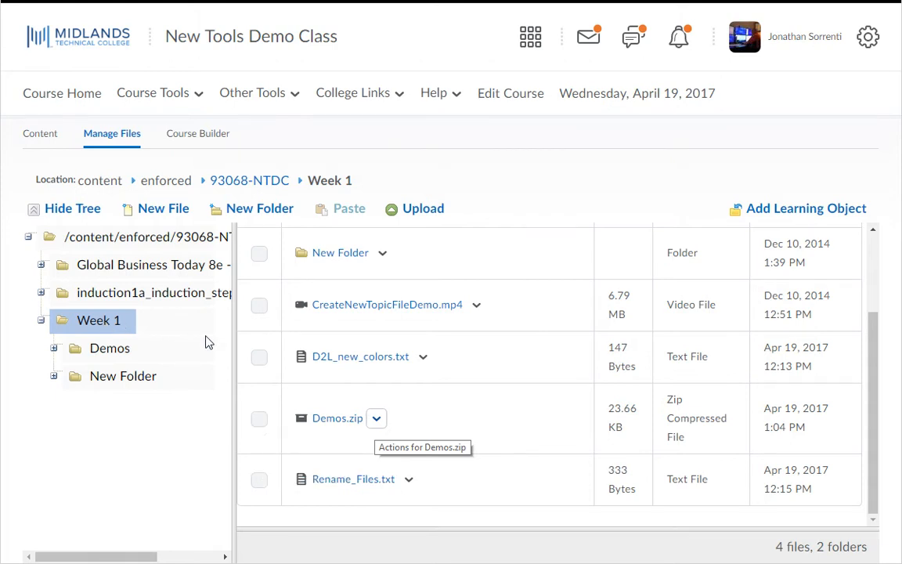
pyautogui.click(259, 419)
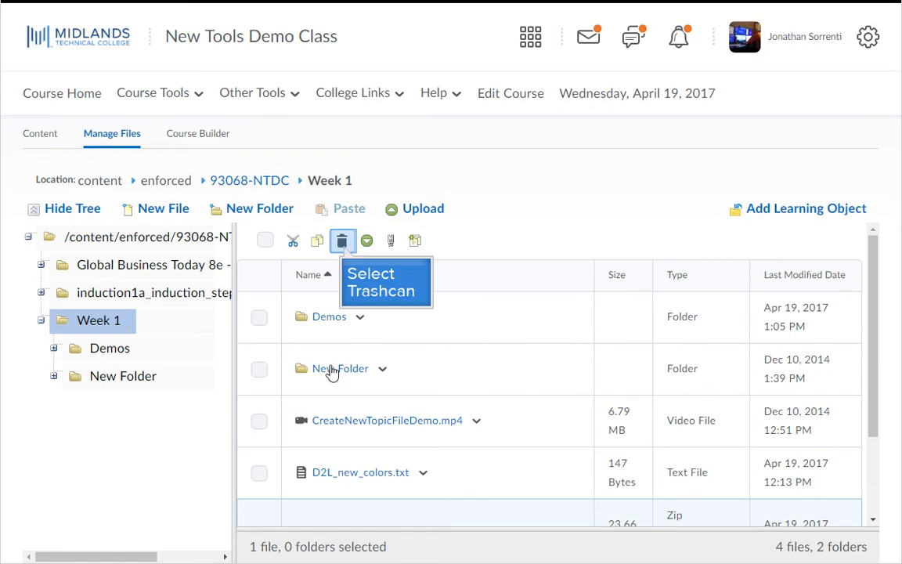
pyautogui.click(343, 241)
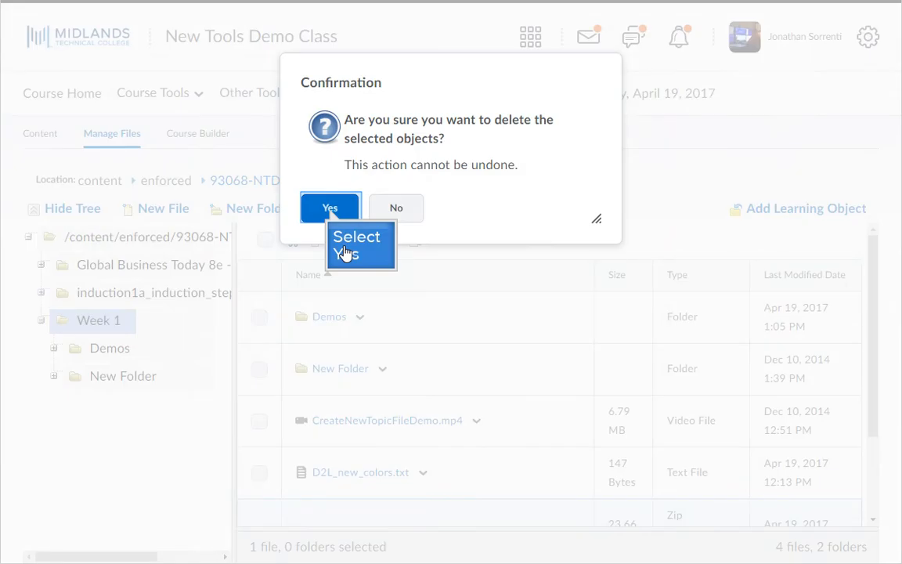
pyautogui.moveTo(331, 231)
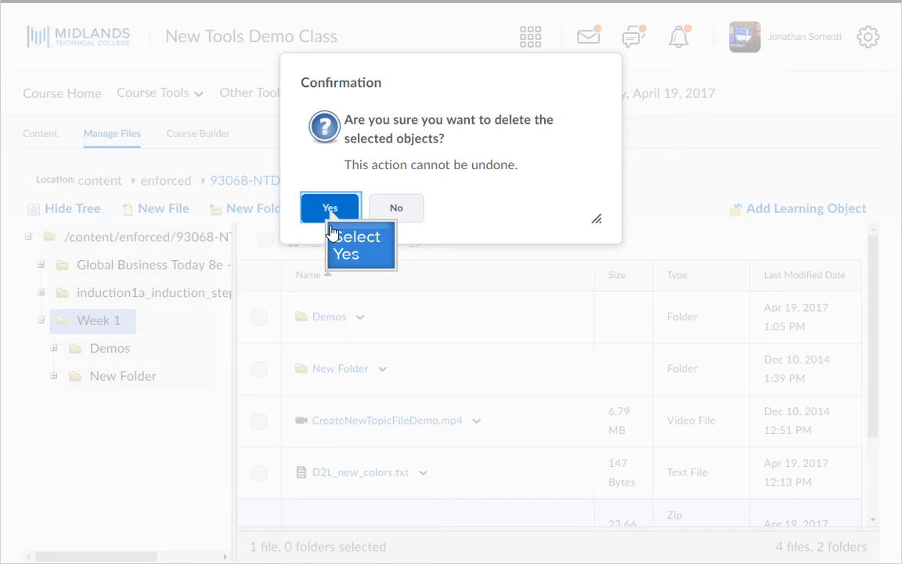
pyautogui.click(330, 208)
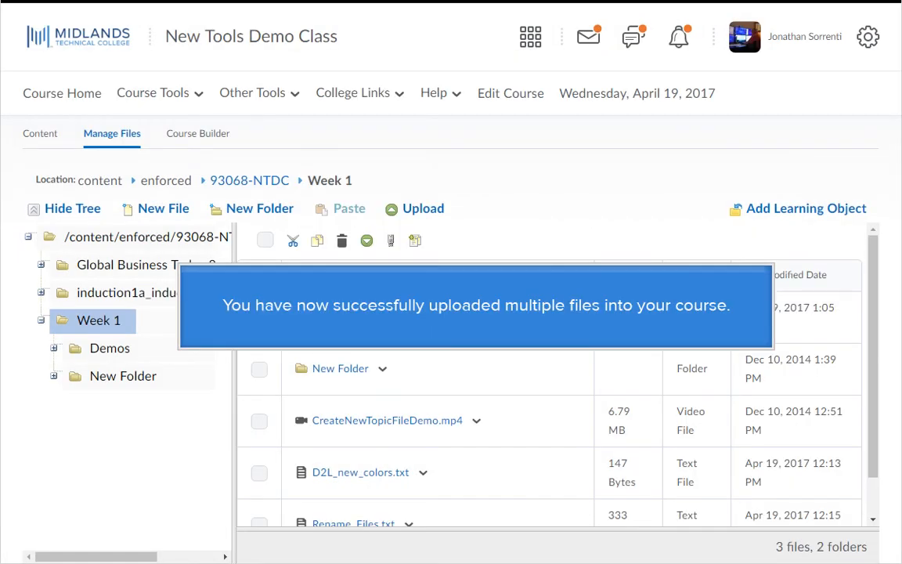